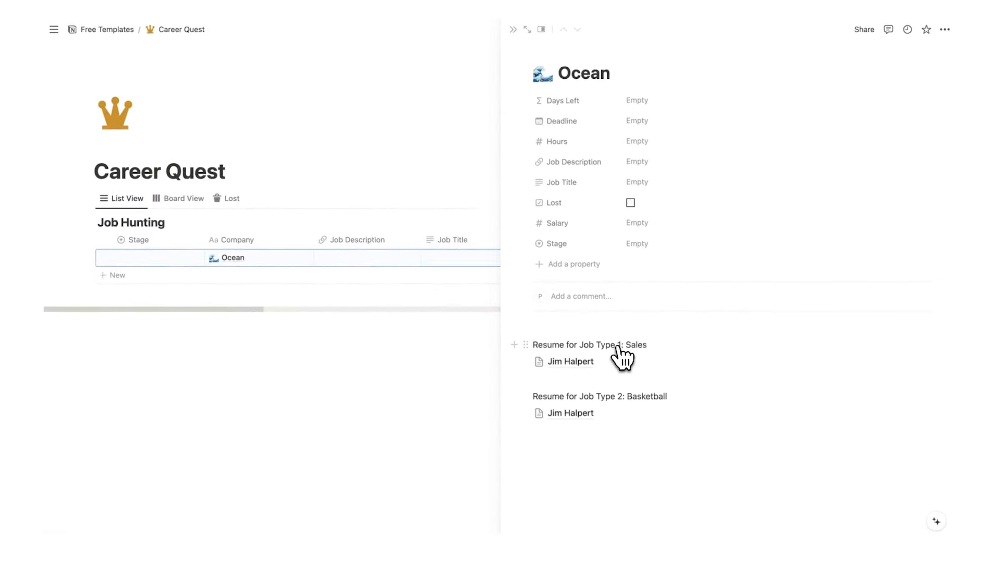
{"action": "mouse_move", "coordinate": [570, 362]}
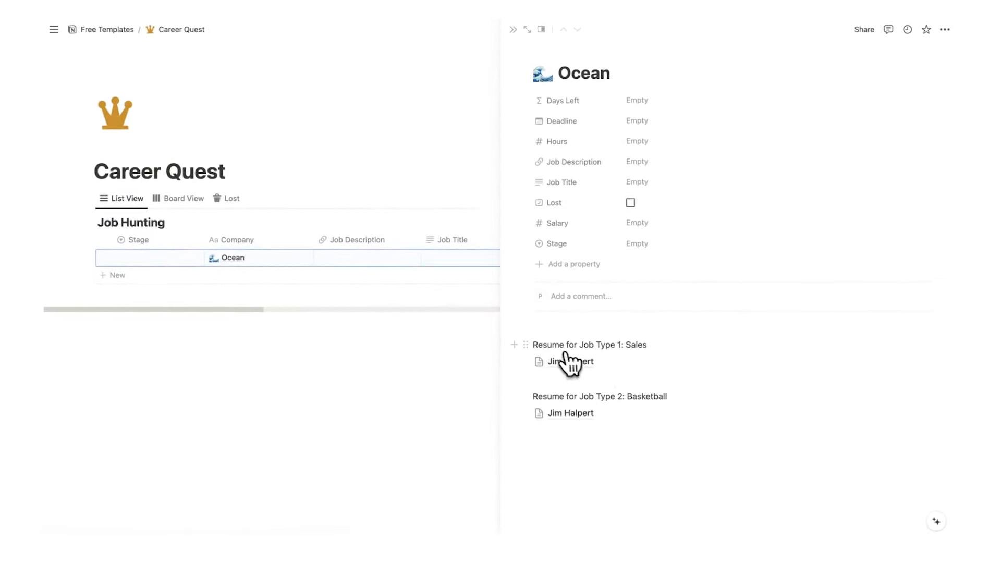
{"action": "mouse_move", "coordinate": [646, 358]}
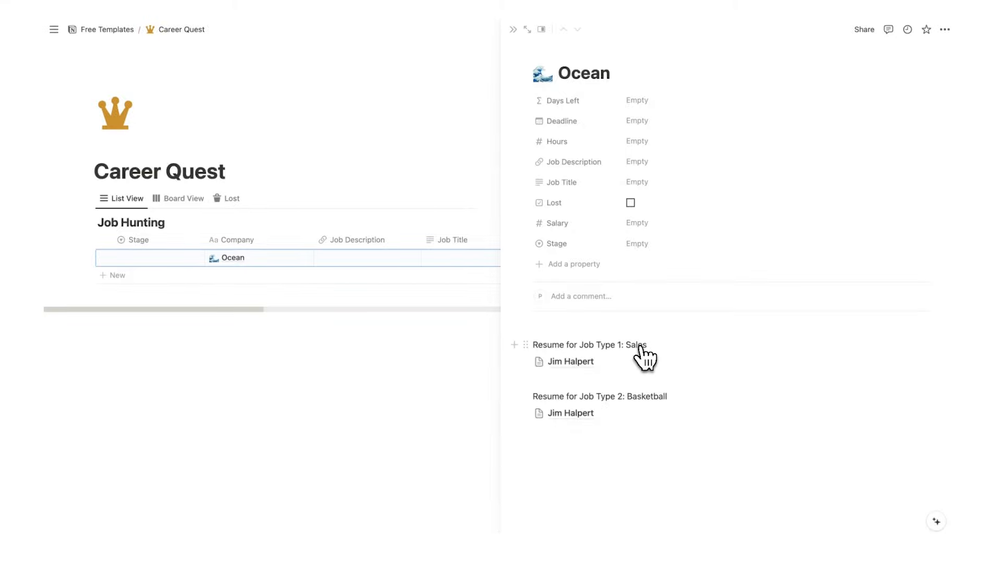
Open Jim Halpert's sales resume page from the Ocean side peek and select its body text
{"action": "left_click", "coordinate": [570, 362]}
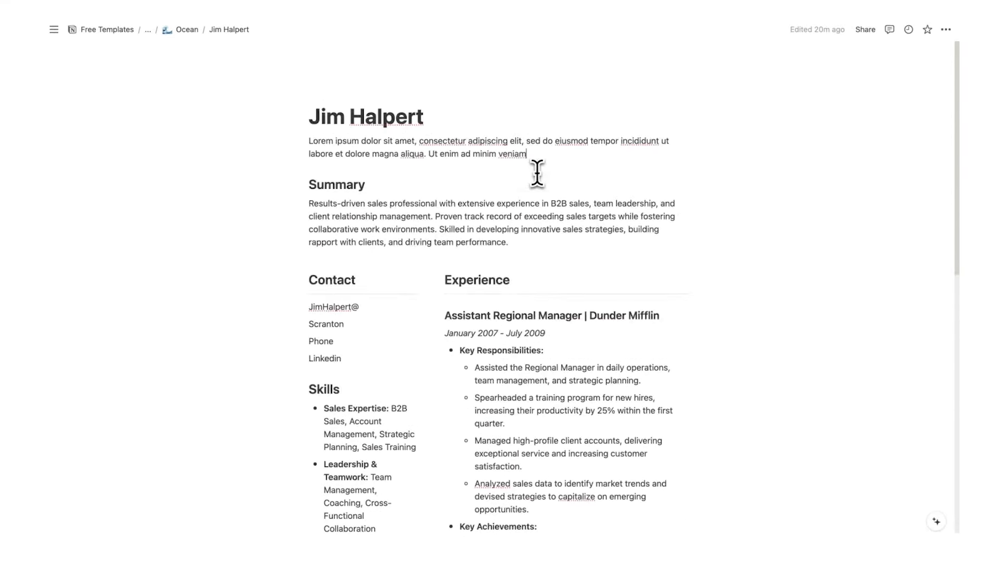
{"action": "mouse_move", "coordinate": [537, 154]}
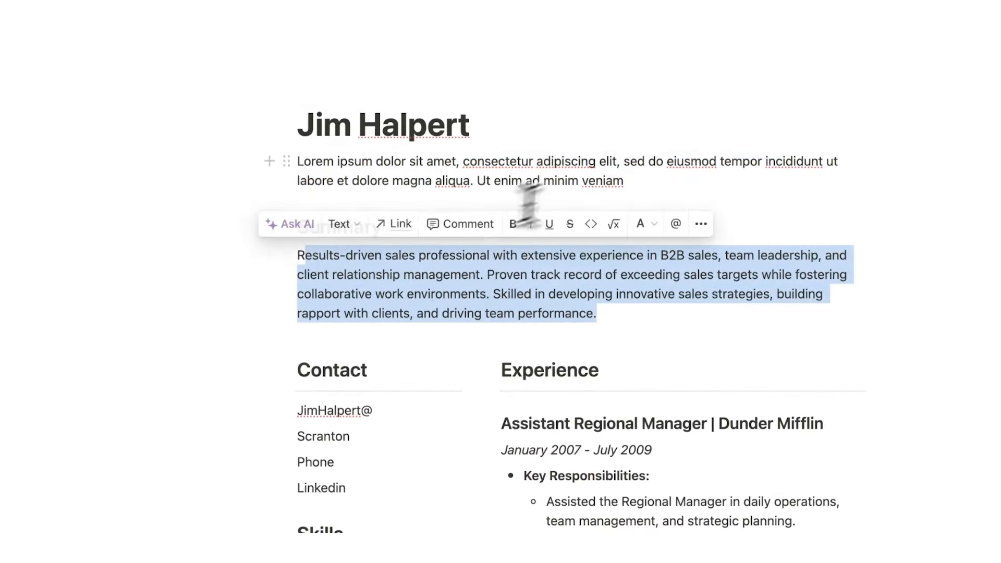
{"action": "left_click", "coordinate": [626, 181]}
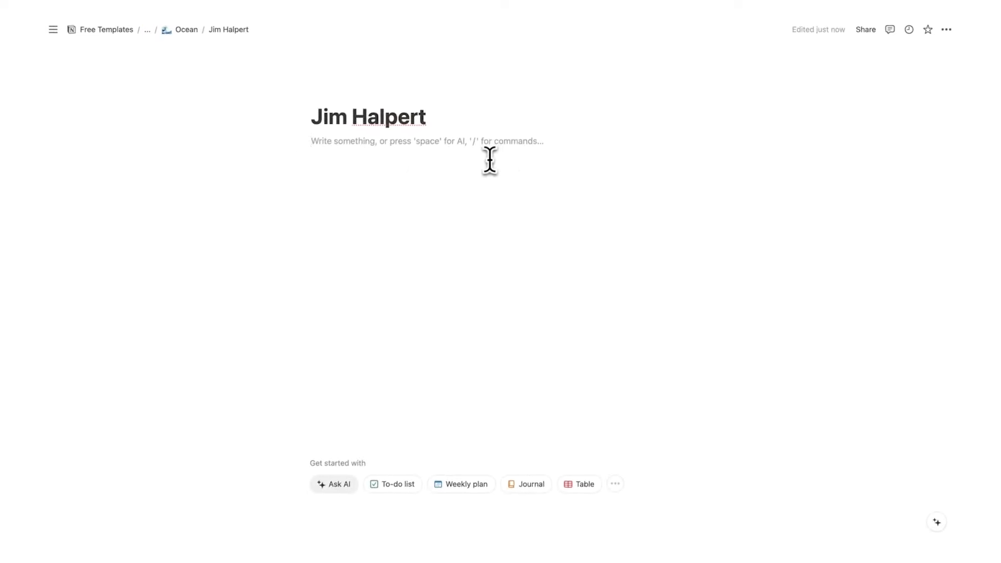
{"action": "mouse_move", "coordinate": [358, 163]}
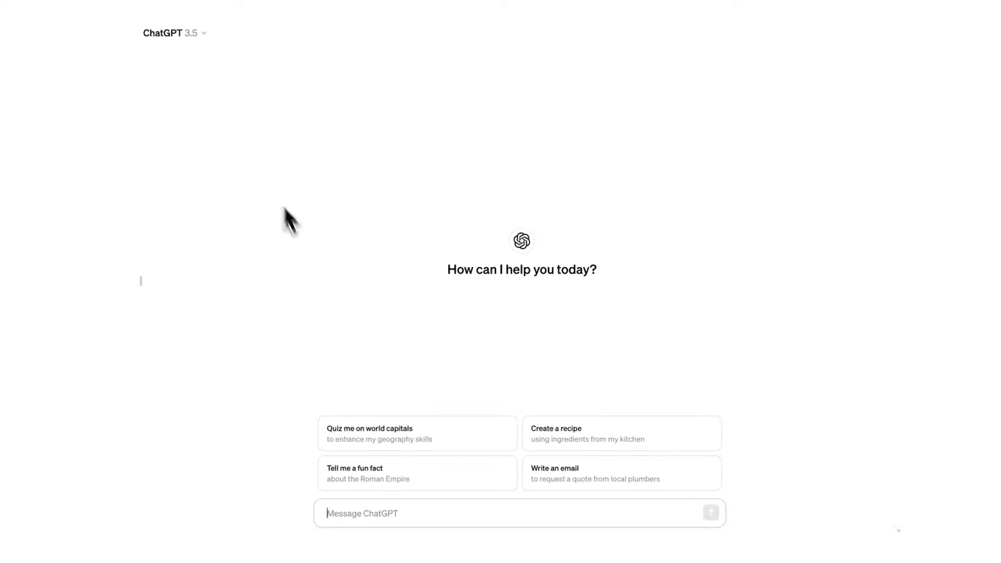
{"action": "mouse_move", "coordinate": [228, 71]}
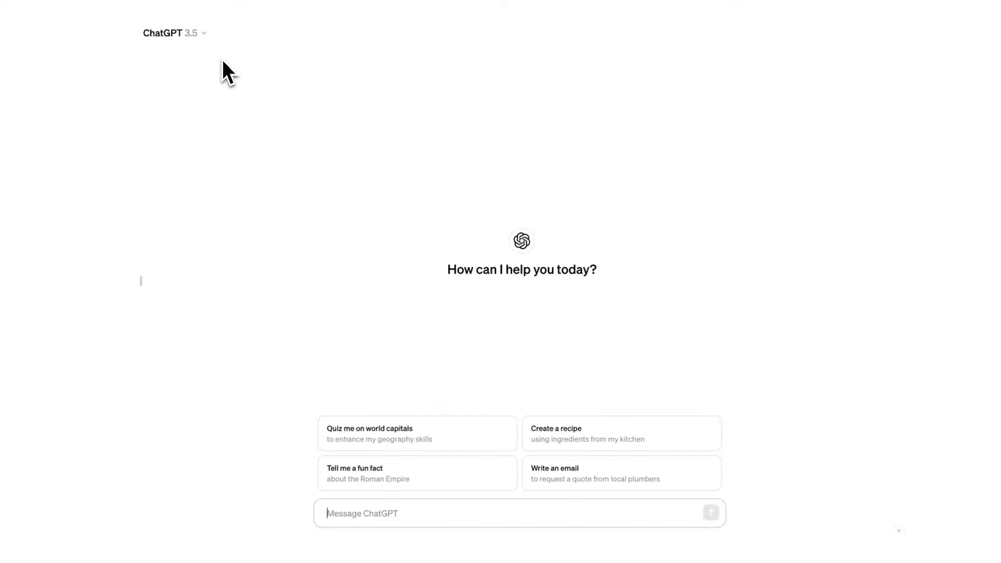
{"action": "mouse_move", "coordinate": [204, 71]}
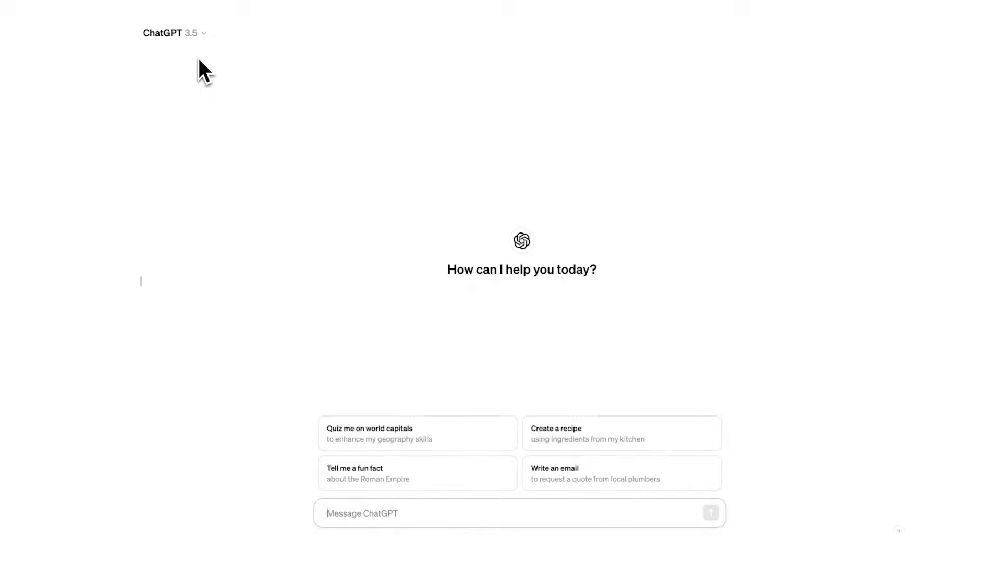
{"action": "mouse_move", "coordinate": [279, 286]}
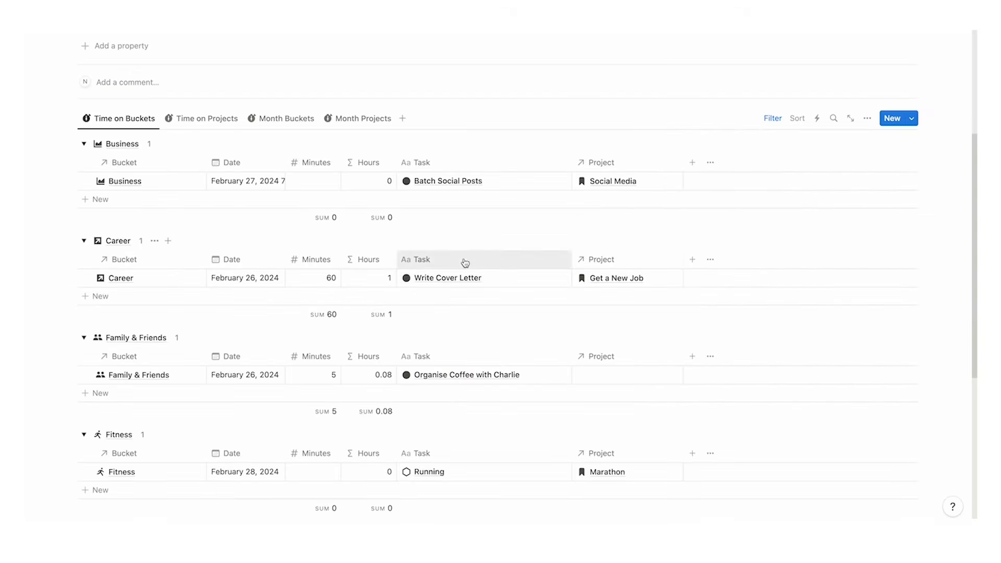
Show the Time on Buckets view with Write Cover Letter logged at 60 minutes
{"action": "left_click", "coordinate": [446, 278]}
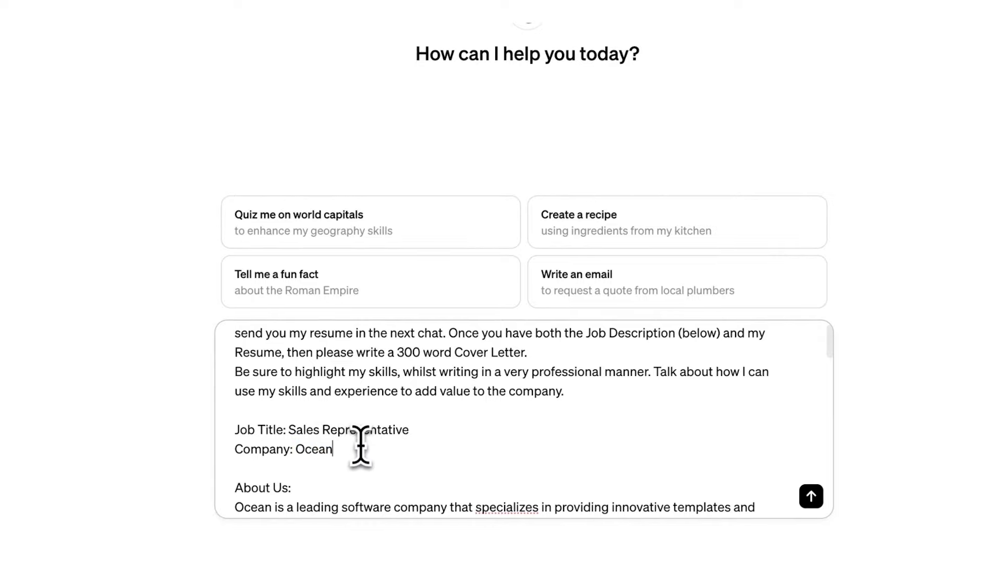
Send the 300-word Ocean cover letter prompt and read ChatGPT's request for the resume
{"action": "left_click", "coordinate": [811, 496]}
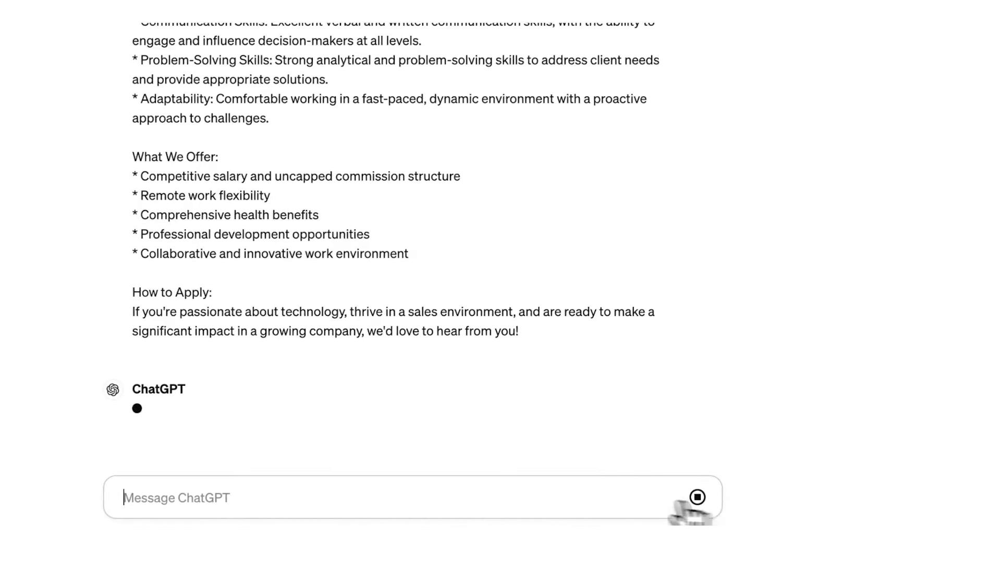
{"action": "scroll", "scroll_direction": "up", "scroll_amount": 3}
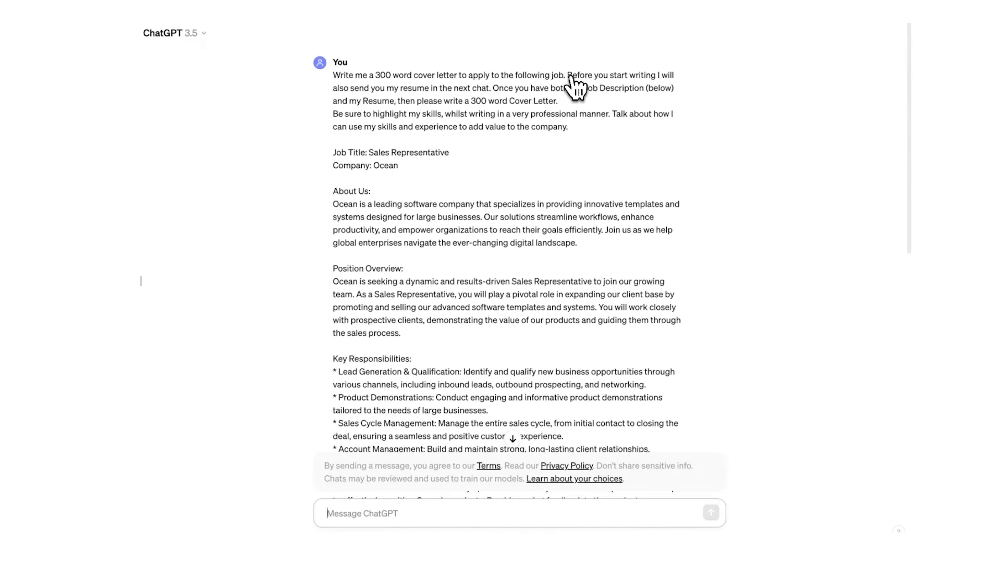
{"action": "mouse_move", "coordinate": [467, 93]}
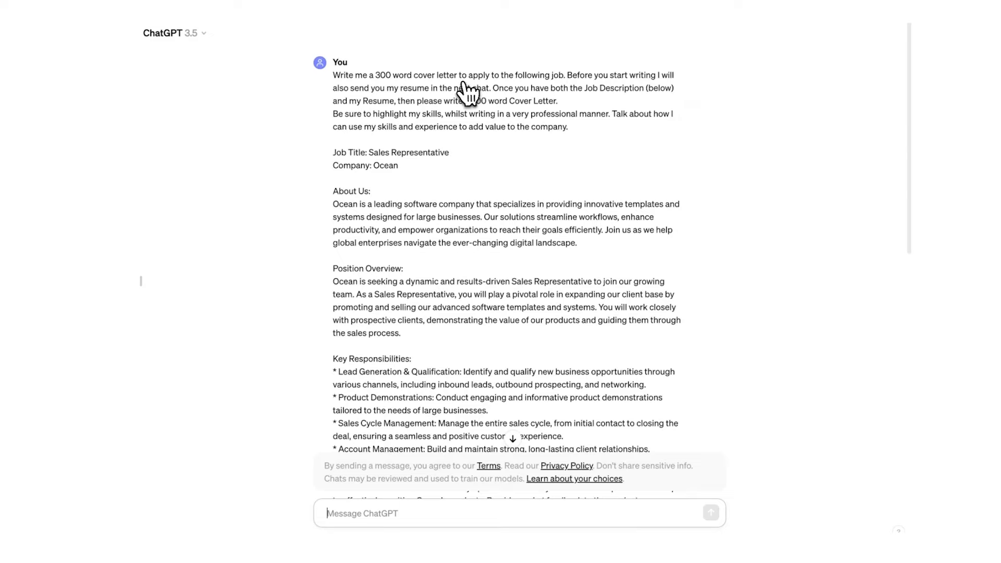
{"action": "scroll", "scroll_direction": "down", "scroll_amount": 3}
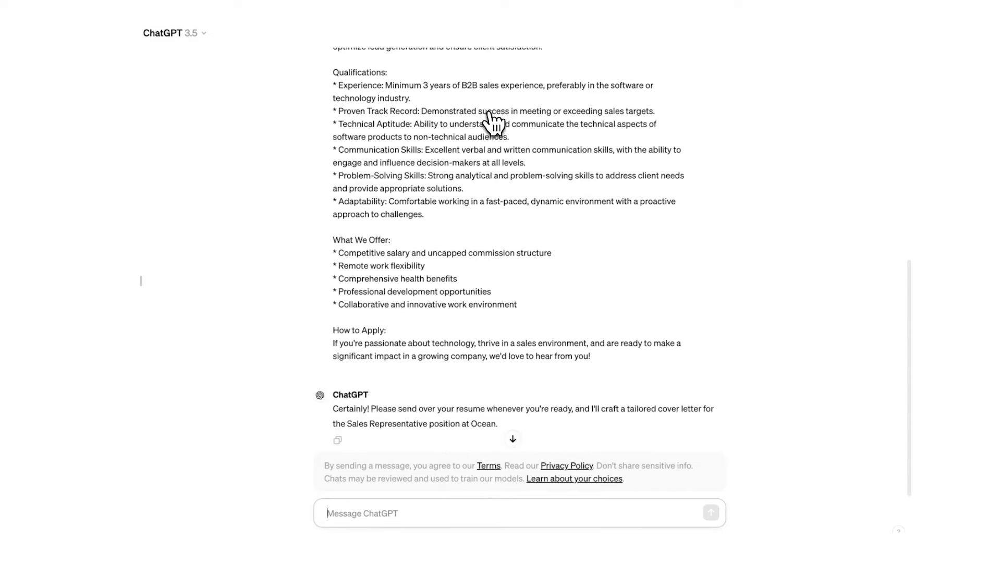
{"action": "scroll", "scroll_direction": "up", "scroll_amount": 3}
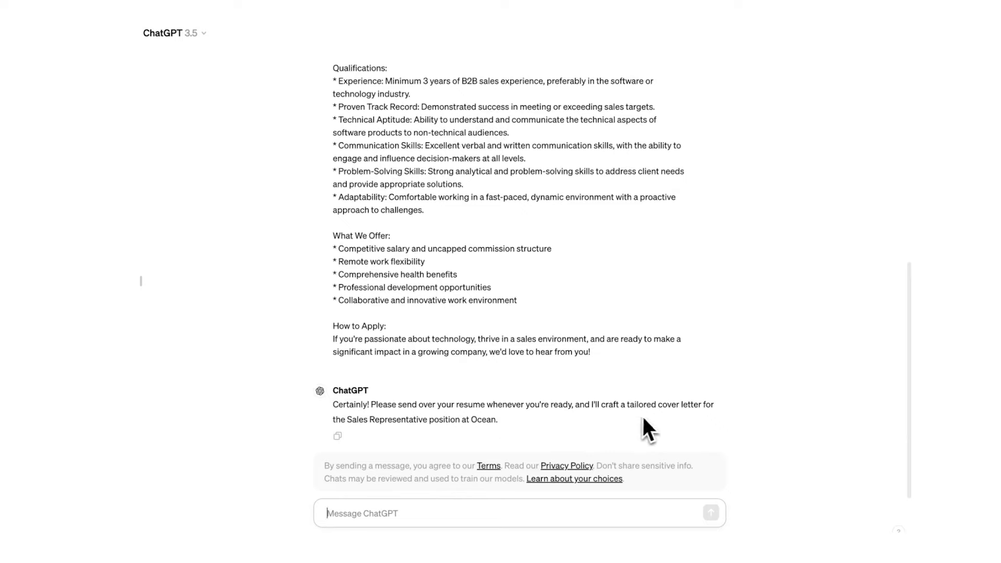
{"action": "mouse_move", "coordinate": [543, 432]}
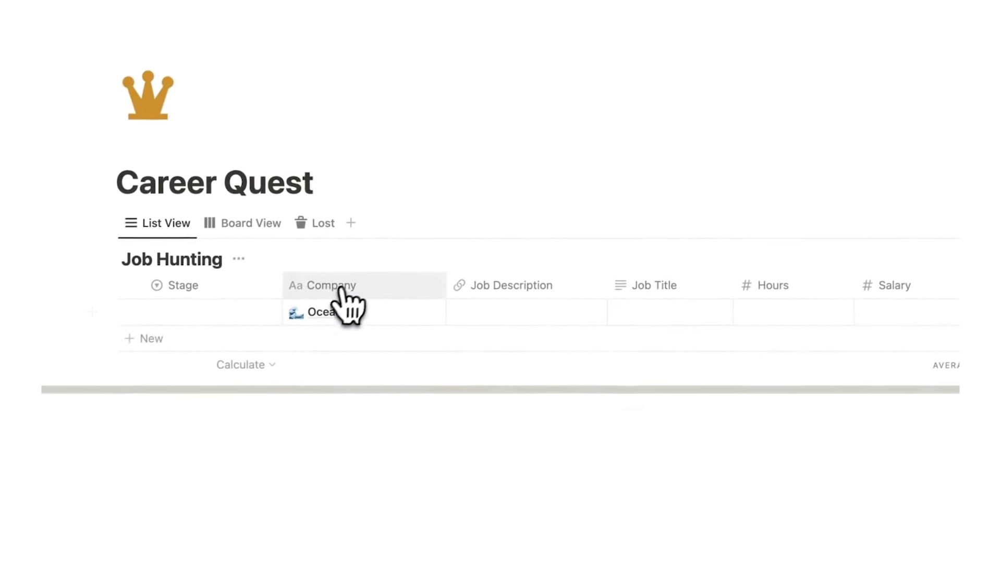
Open the Ocean job entry and its new Jim Halpert page to hold the cover letter
{"action": "left_click", "coordinate": [317, 312]}
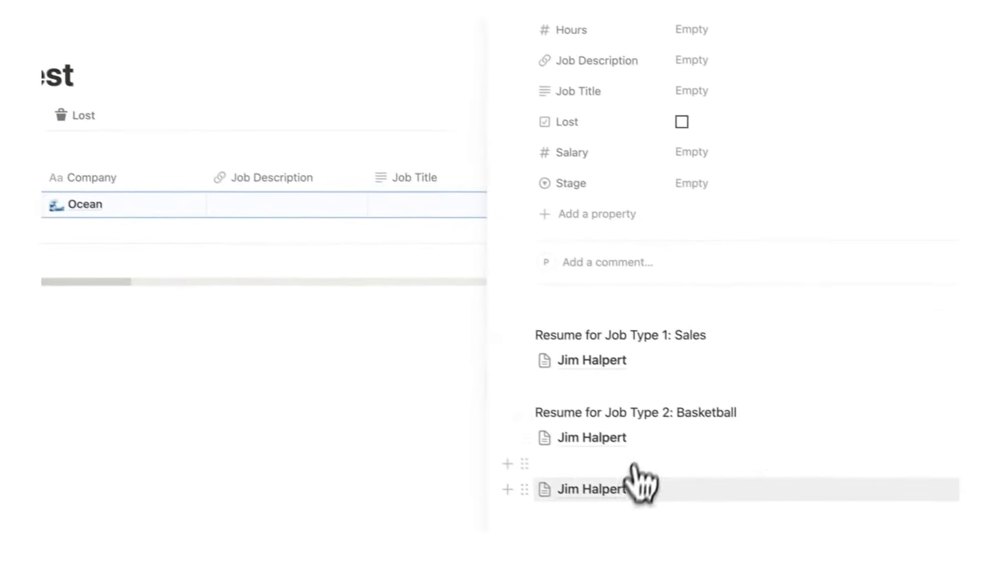
{"action": "left_click", "coordinate": [590, 490]}
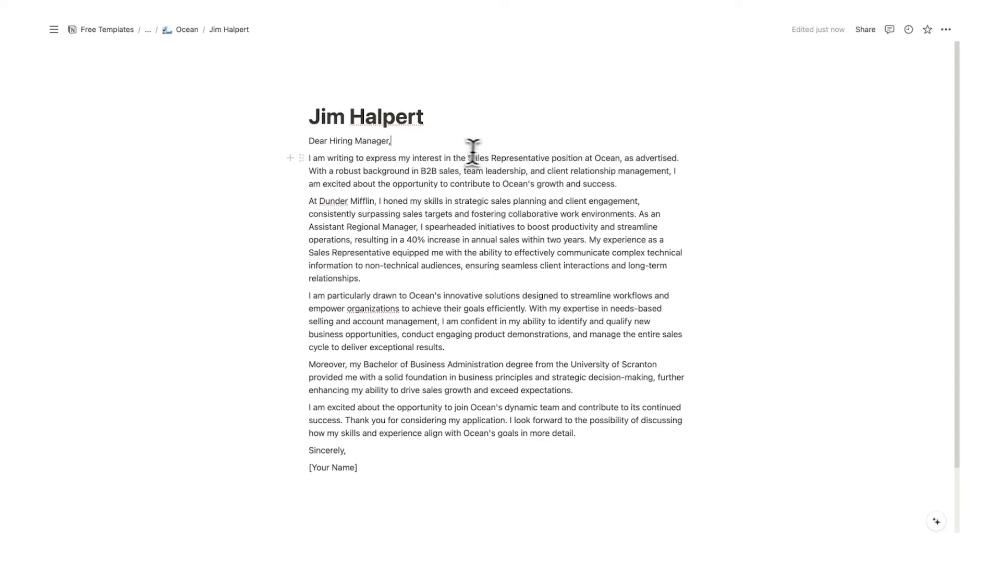
{"action": "mouse_move", "coordinate": [526, 181]}
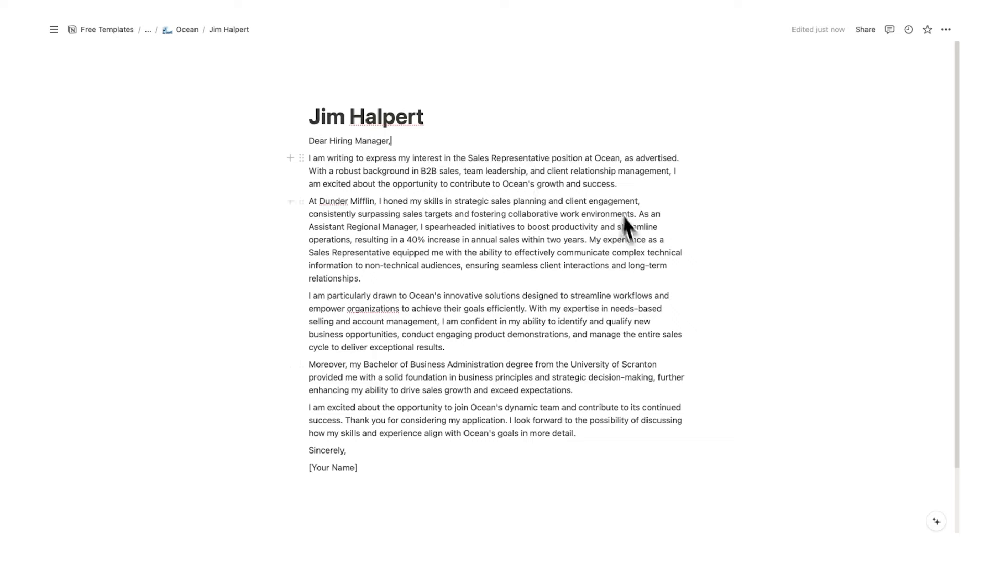
{"action": "mouse_move", "coordinate": [903, 96]}
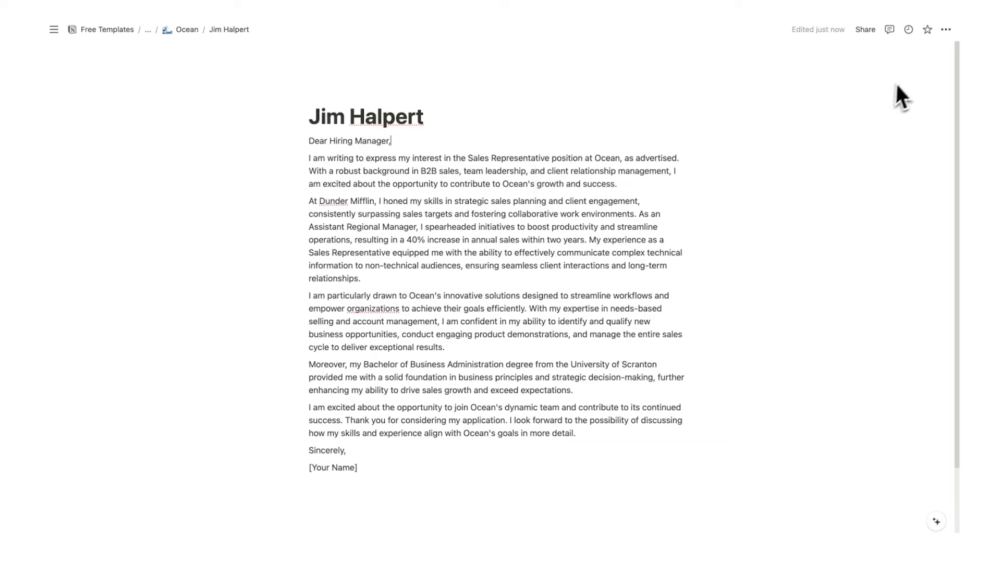
Export the cover letter page from the ••• menu with PDF as the format
{"action": "left_click", "coordinate": [947, 29]}
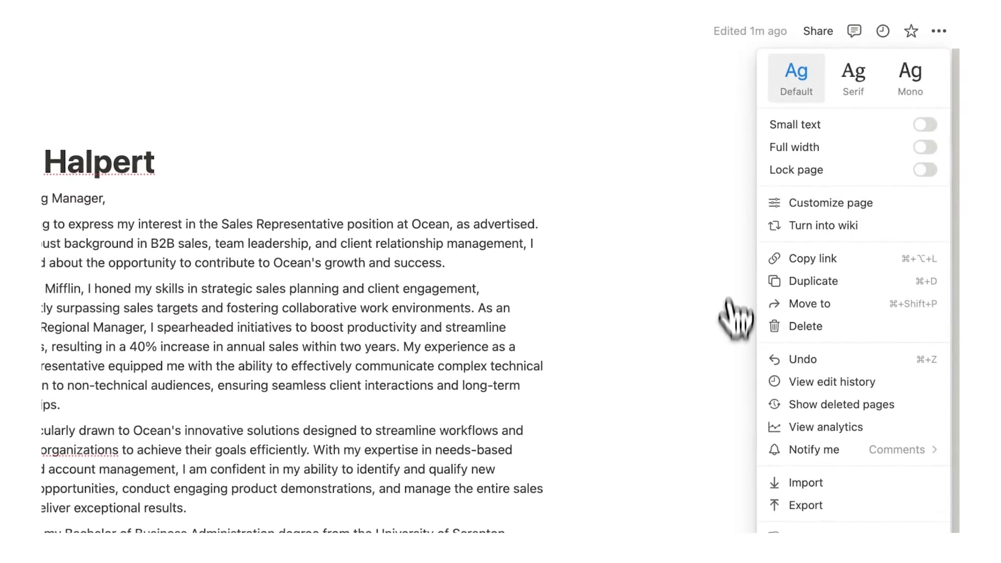
{"action": "left_click", "coordinate": [805, 505]}
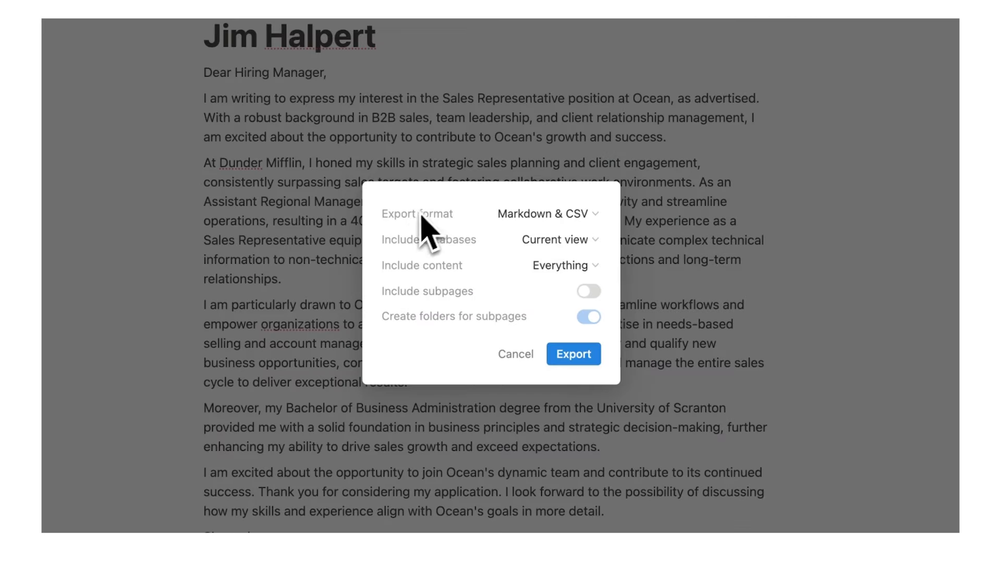
{"action": "left_click", "coordinate": [546, 214]}
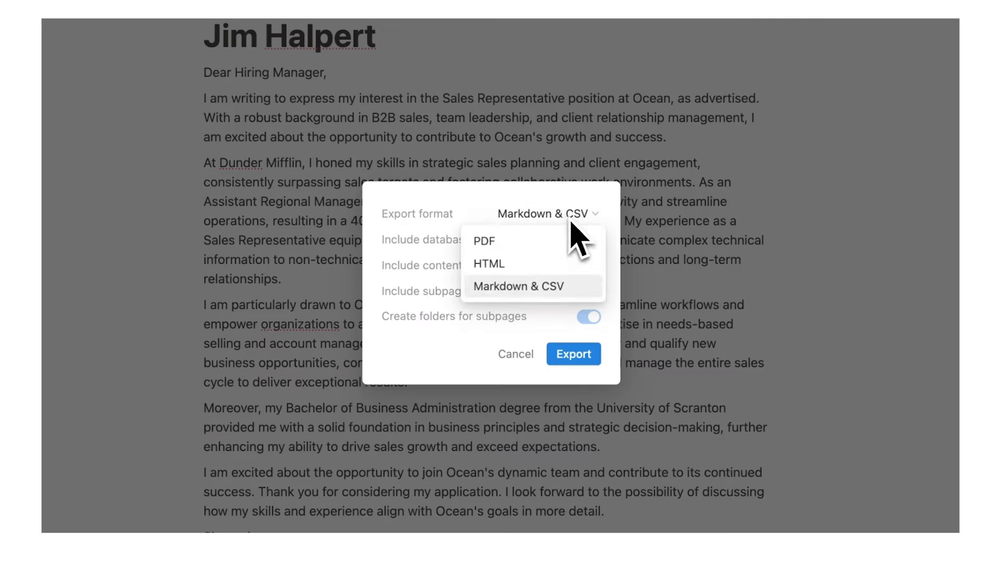
{"action": "left_click", "coordinate": [484, 241]}
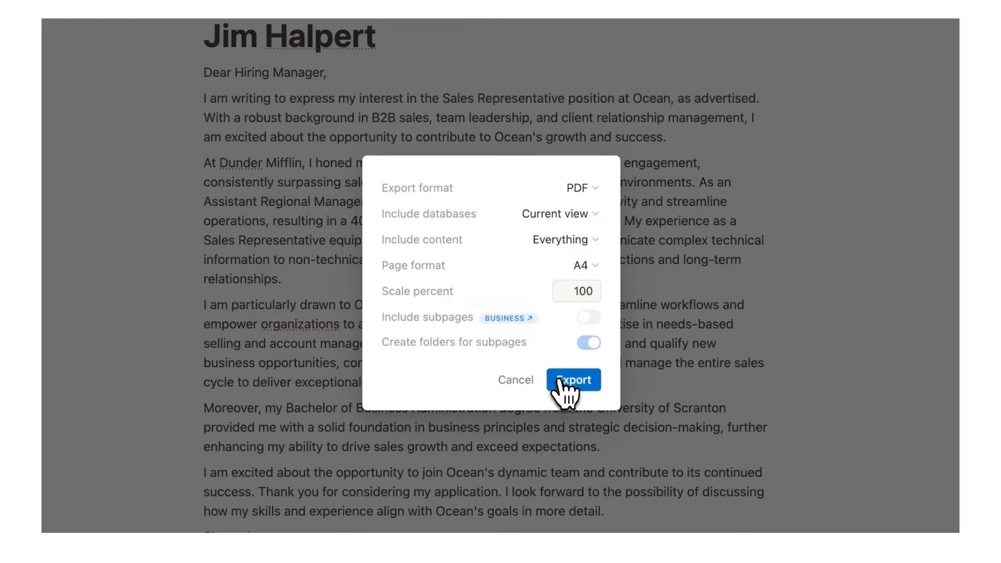
{"action": "left_click", "coordinate": [572, 379]}
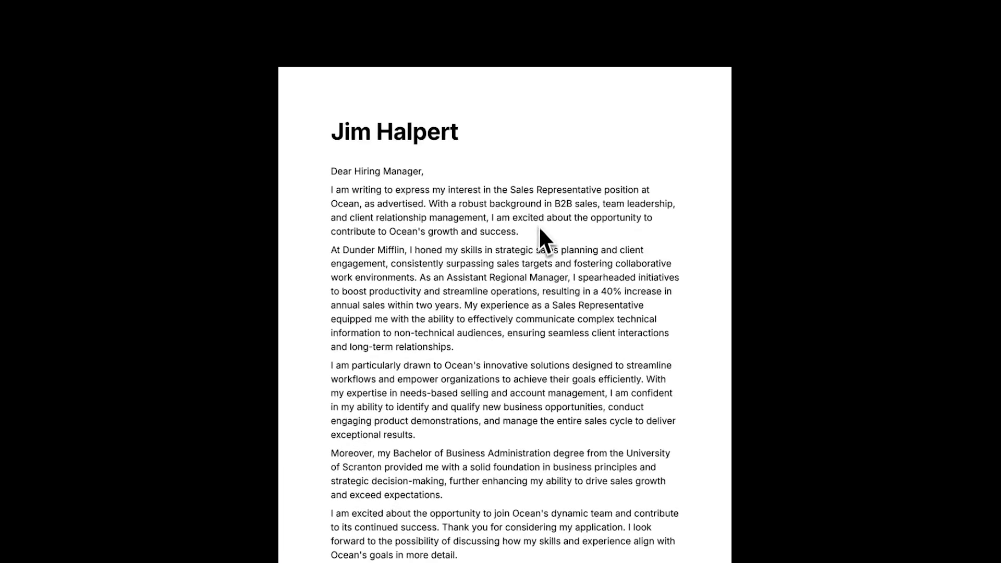
{"action": "mouse_move", "coordinate": [541, 262]}
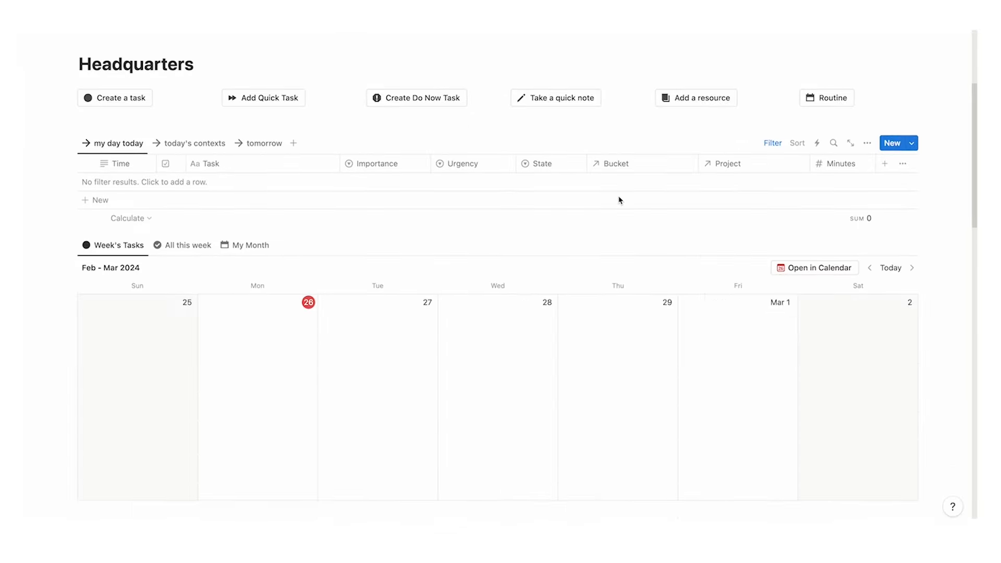
Scroll the Headquarters dashboard, which shows no tasks today and empty My Projects groups
{"action": "scroll", "scroll_direction": "down", "scroll_amount": 3}
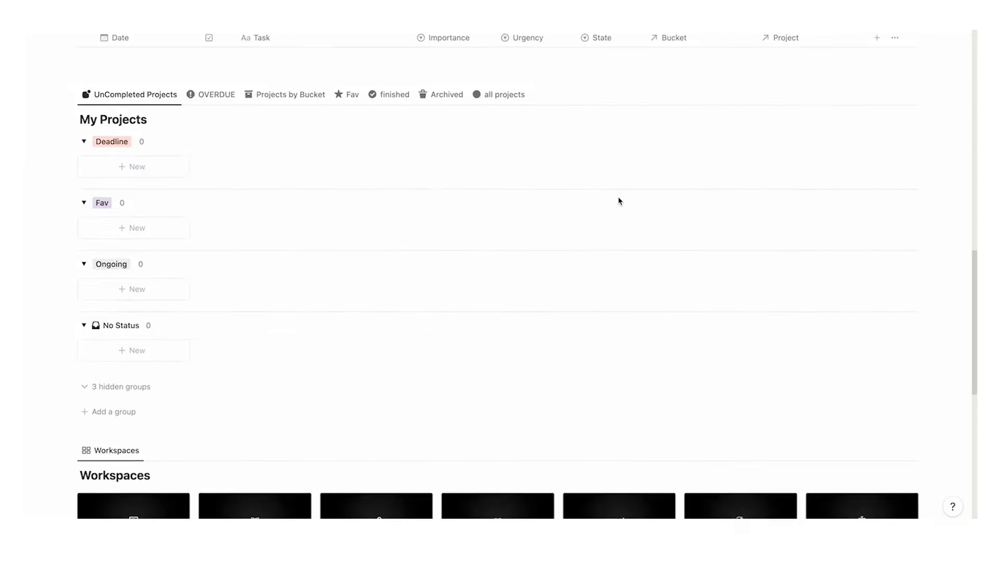